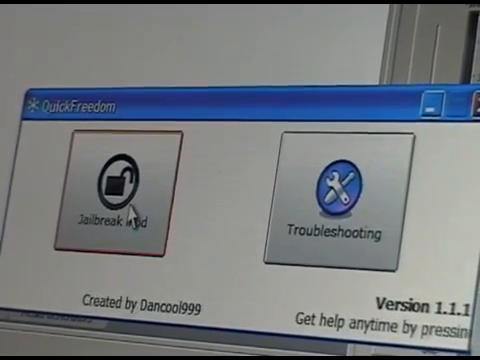
- Launch the Jailbreak iPod wizard from the QuickFreedom start screen
left_click(126, 200)
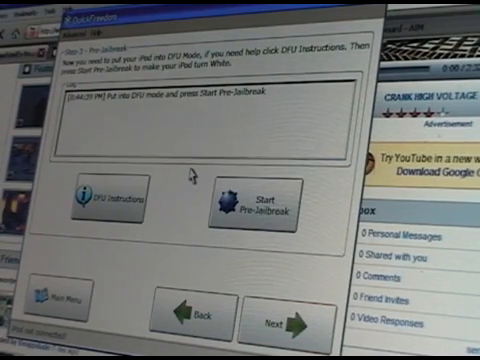
- Run Start Pre-Jailbreak on the DFU-mode iPod in Step 3
left_click(268, 198)
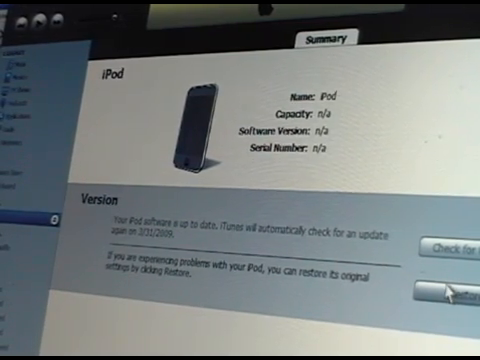
- Restore the iPod from Custom Firmware.ipsw on the Desktop via Shift-click Restore
left_click(458, 288)
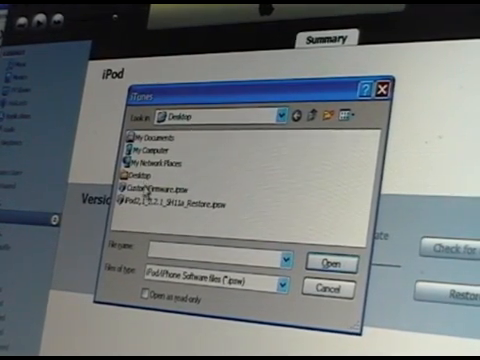
left_click(164, 188)
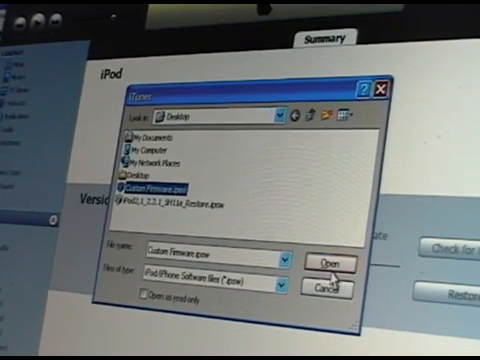
left_click(332, 260)
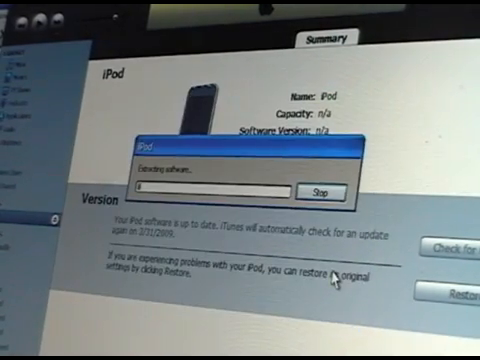